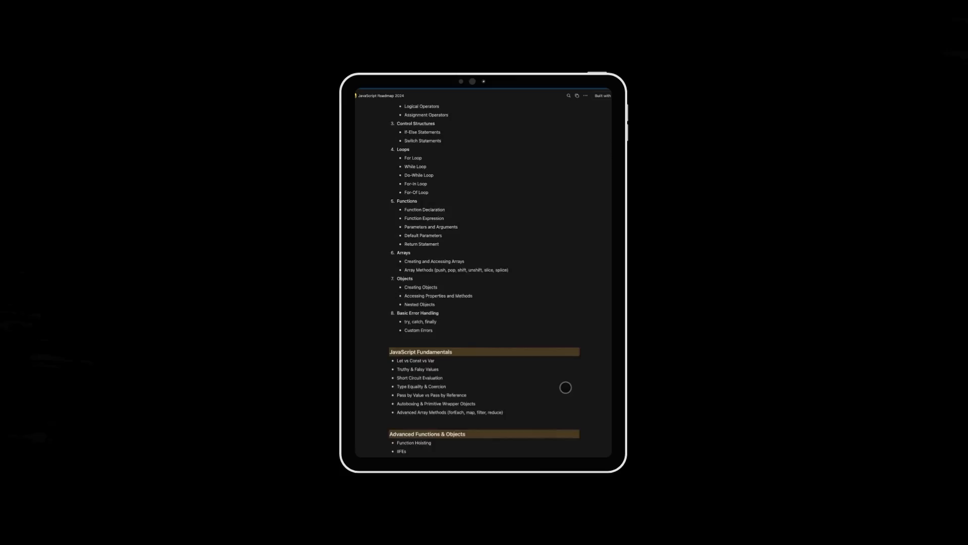
Step: Write console.log('JavaScript') on line 1 of app.js and run it
scroll(down, 3)
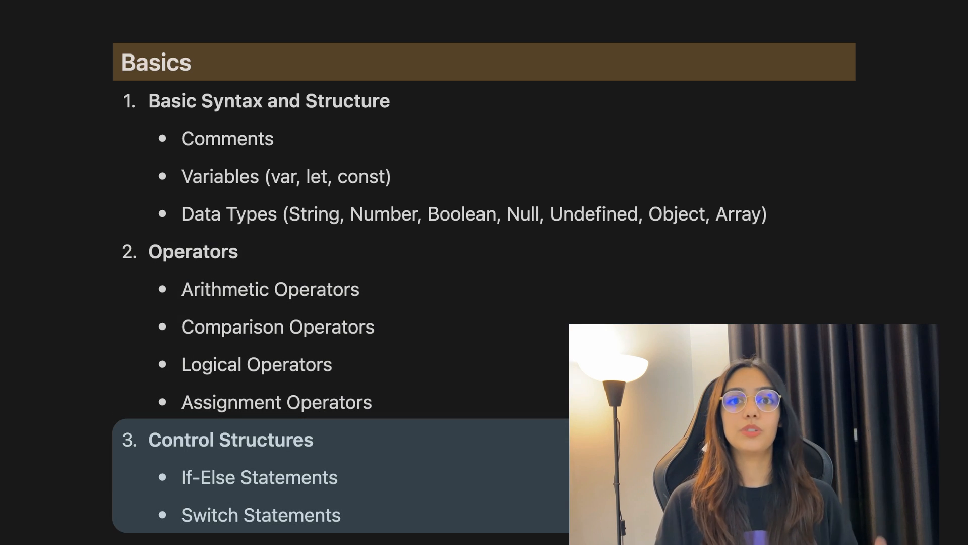
scroll(down, 3)
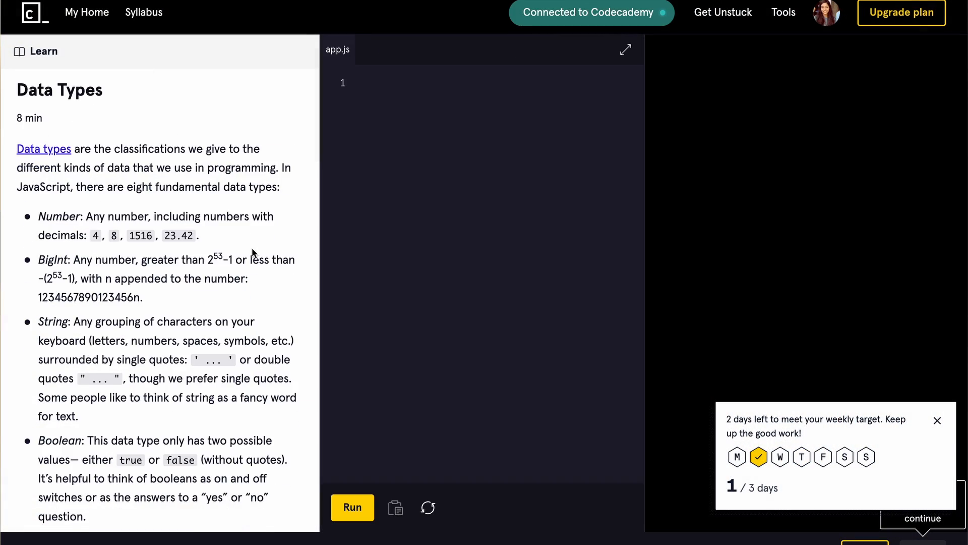
scroll(down, 3)
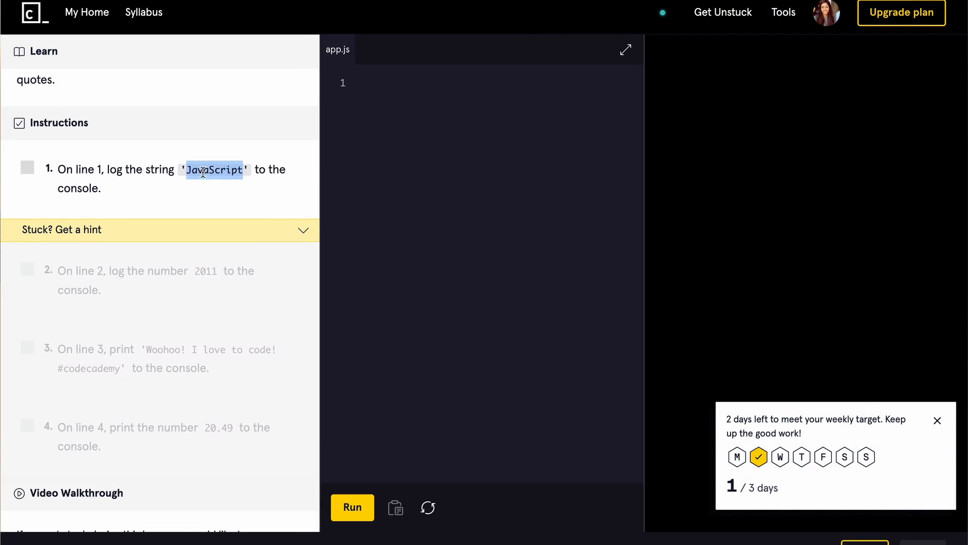
click(352, 507)
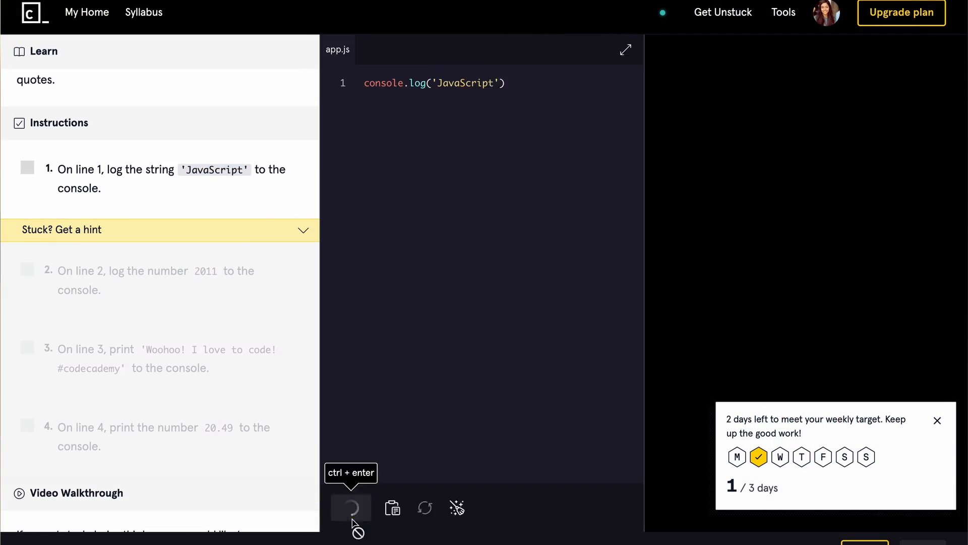
click(351, 505)
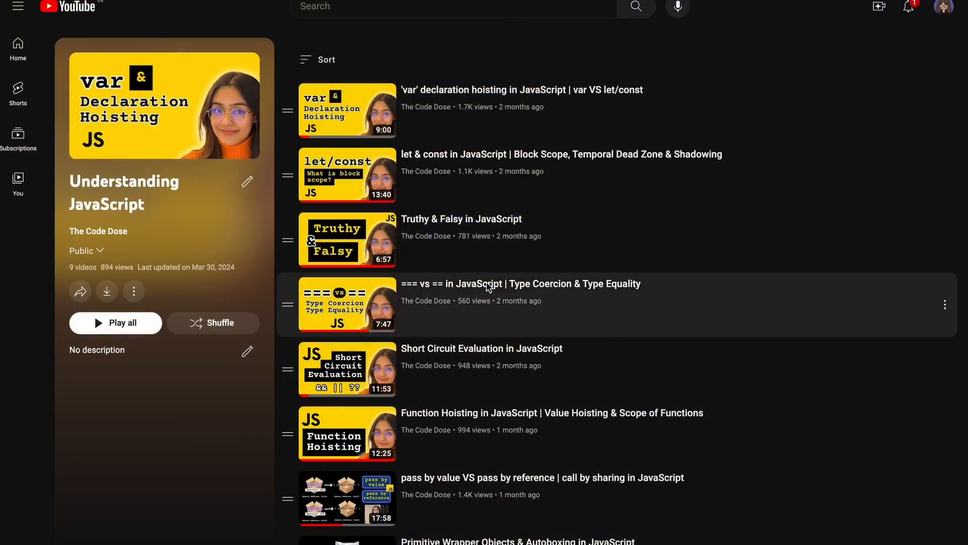
Step: Scroll through the videos of the Understanding JavaScript playlist
scroll(down, 3)
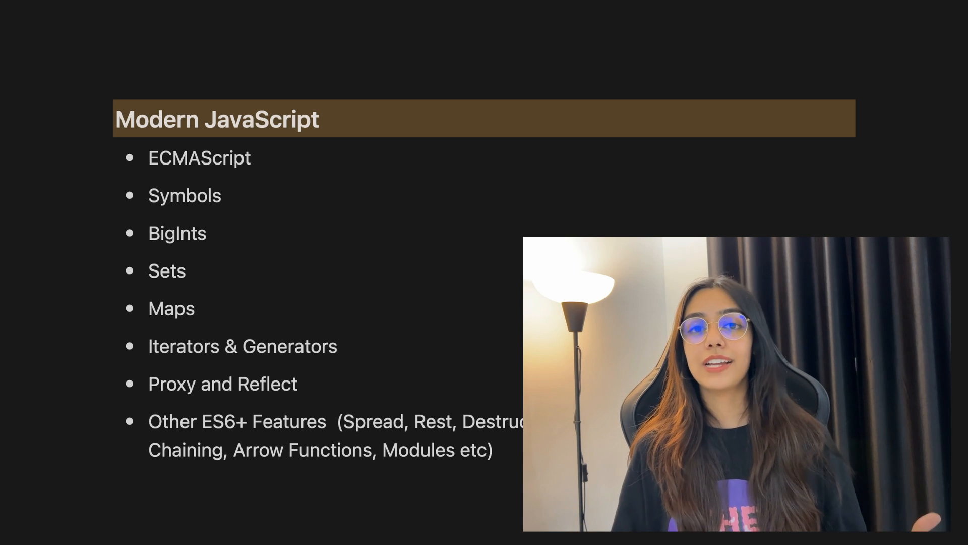
click(198, 158)
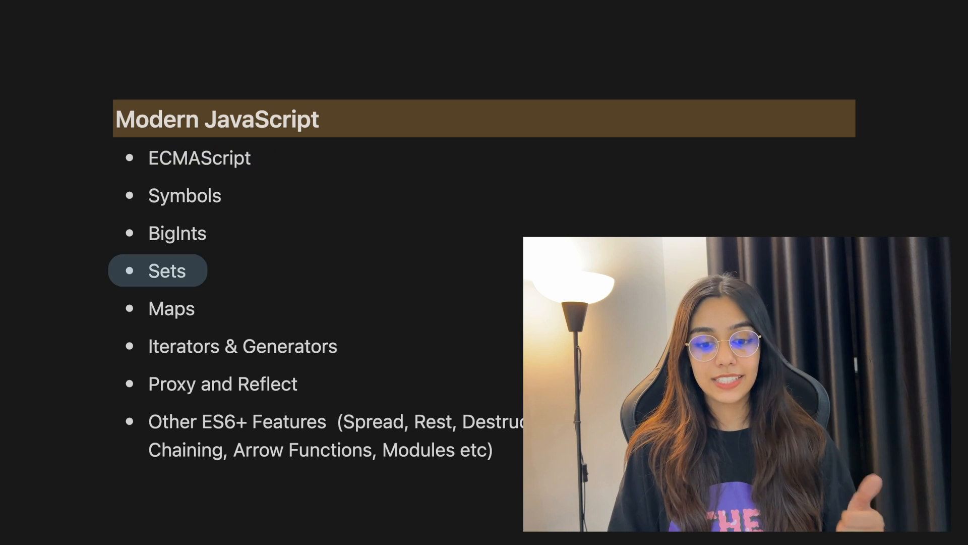
click(242, 345)
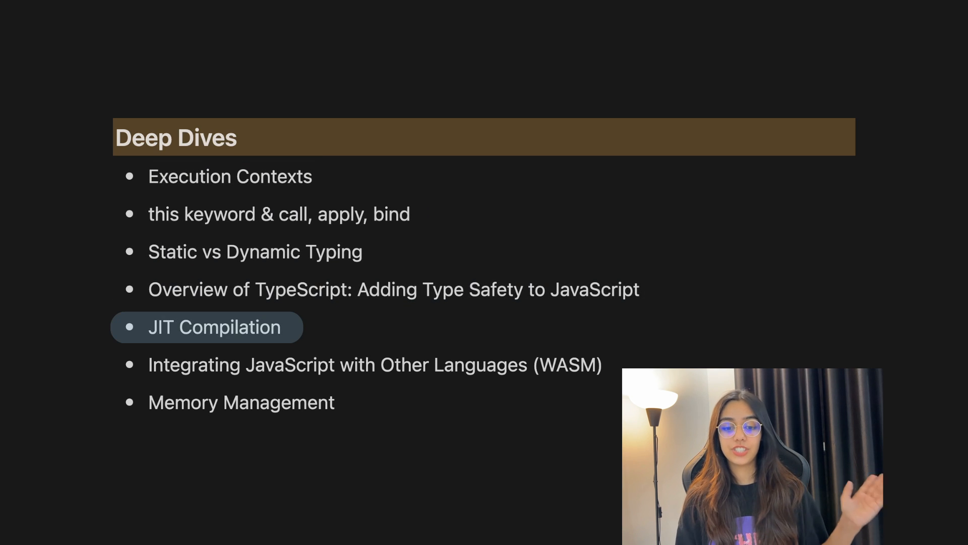
click(375, 364)
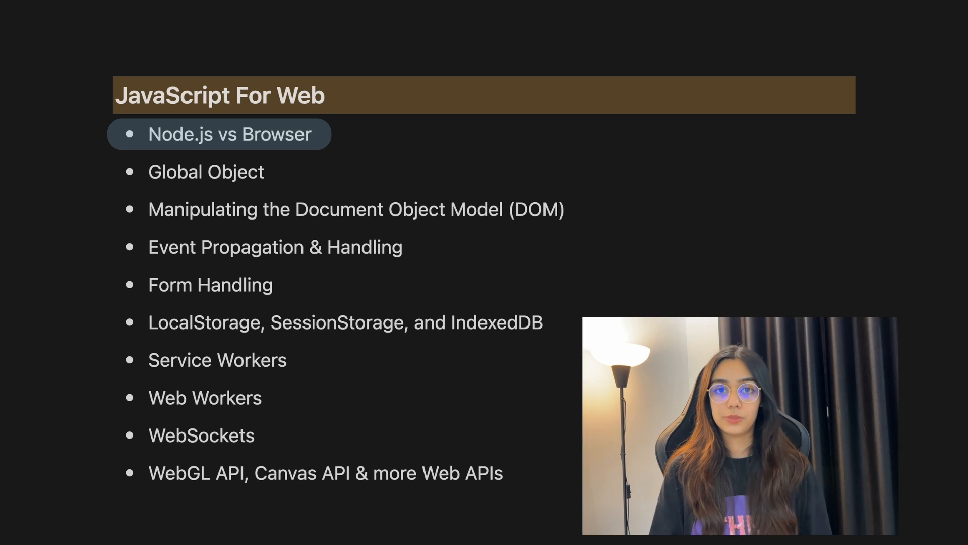
click(206, 172)
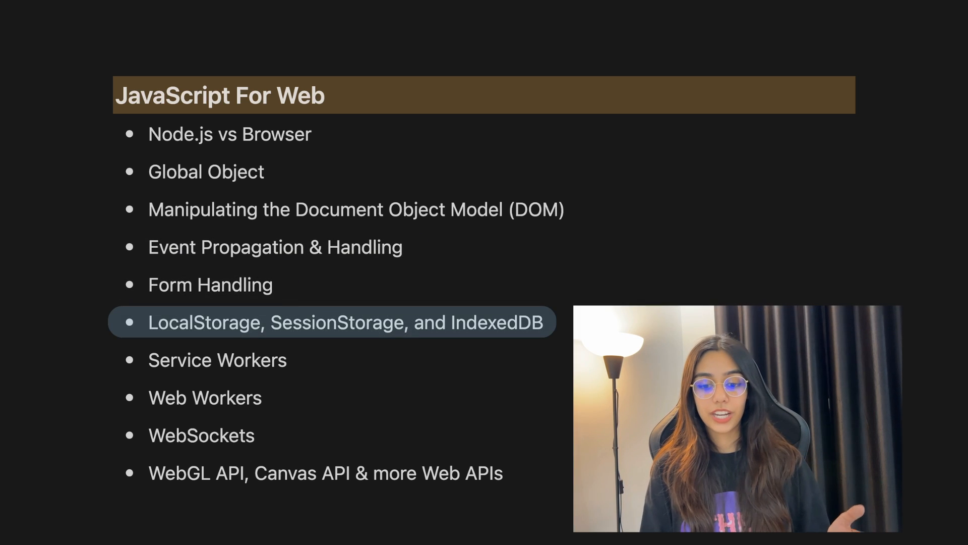
click(204, 397)
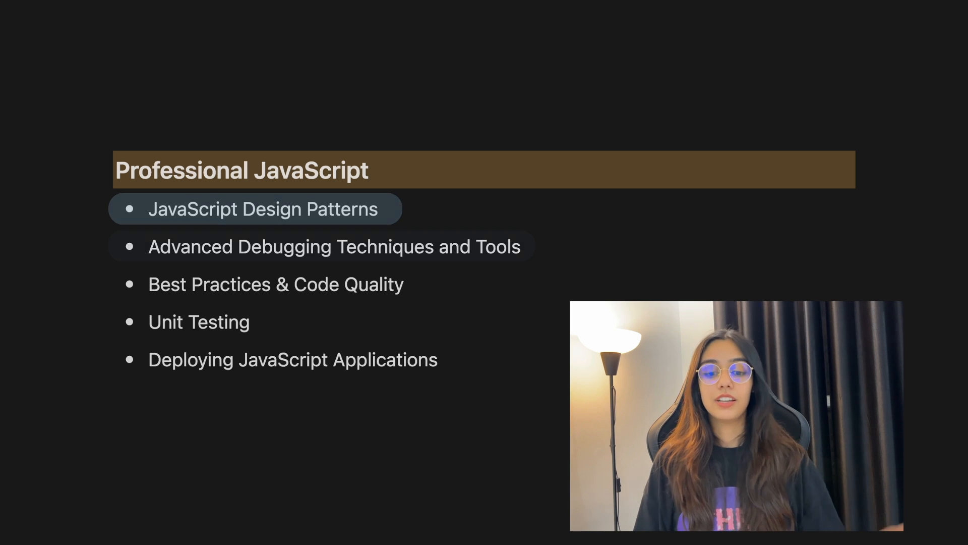
click(335, 246)
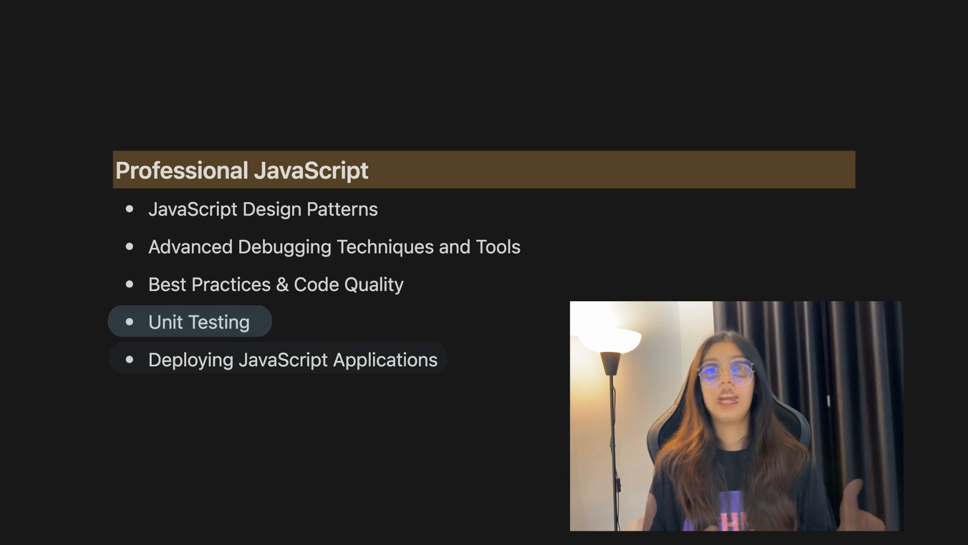
click(293, 359)
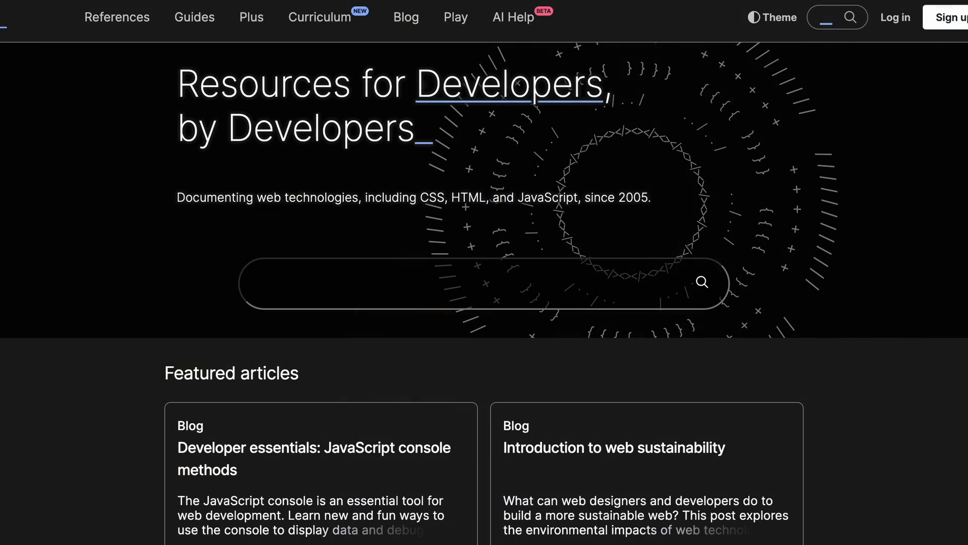
Step: Follow the JavaScript guide link on MDN's Dynamic client-side scripting page
scroll(down, 3)
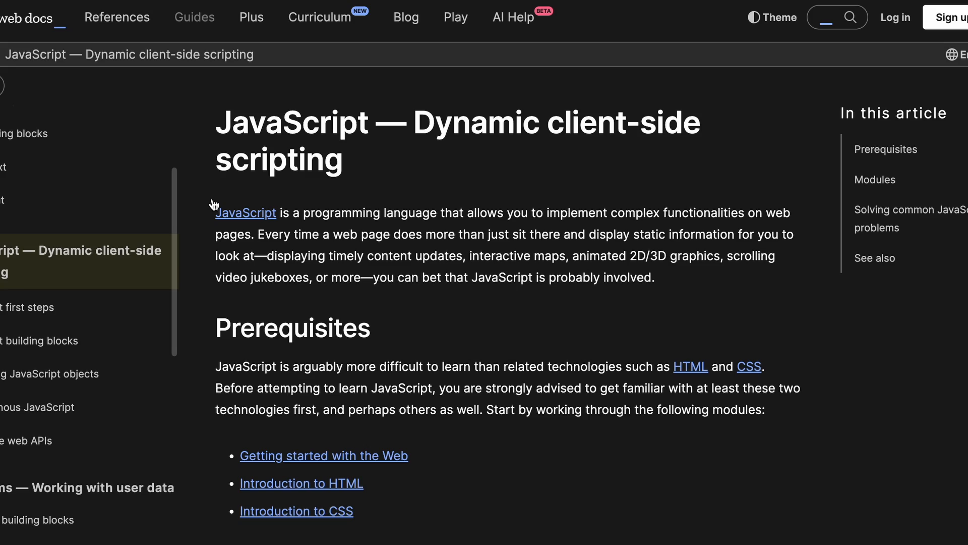
scroll(down, 3)
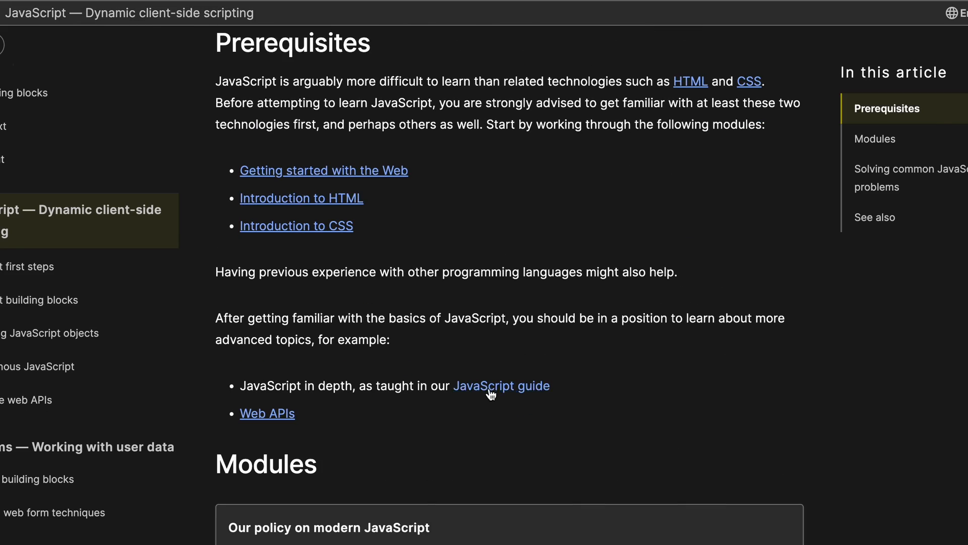
click(501, 385)
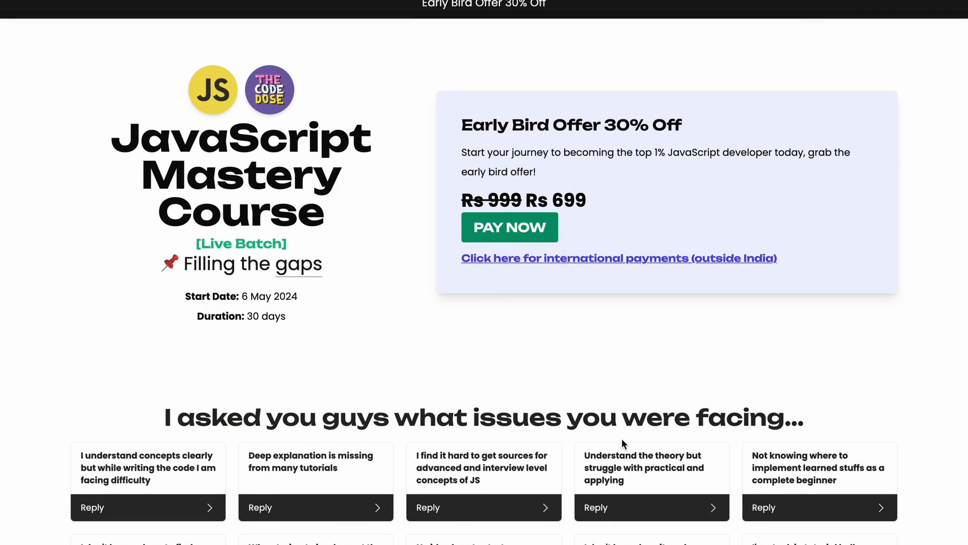
scroll(down, 3)
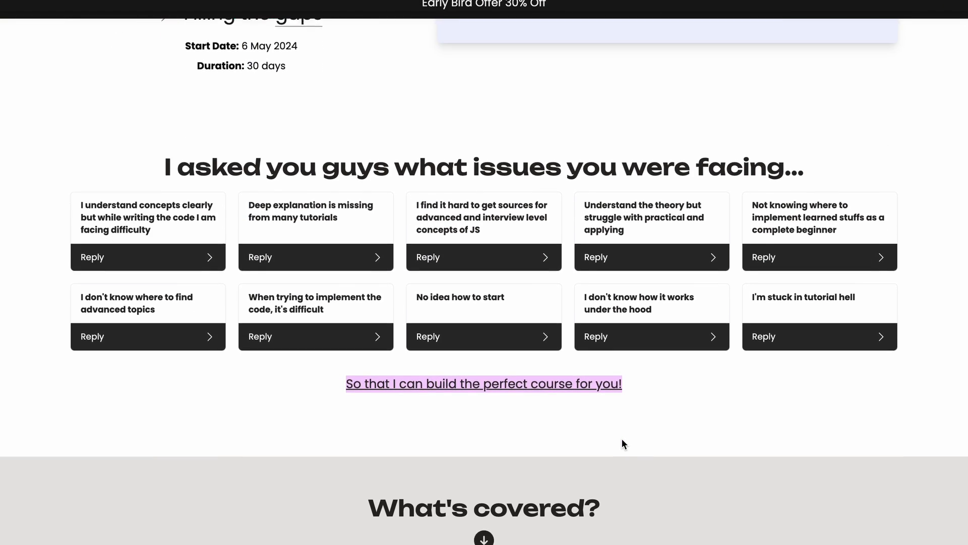
scroll(down, 3)
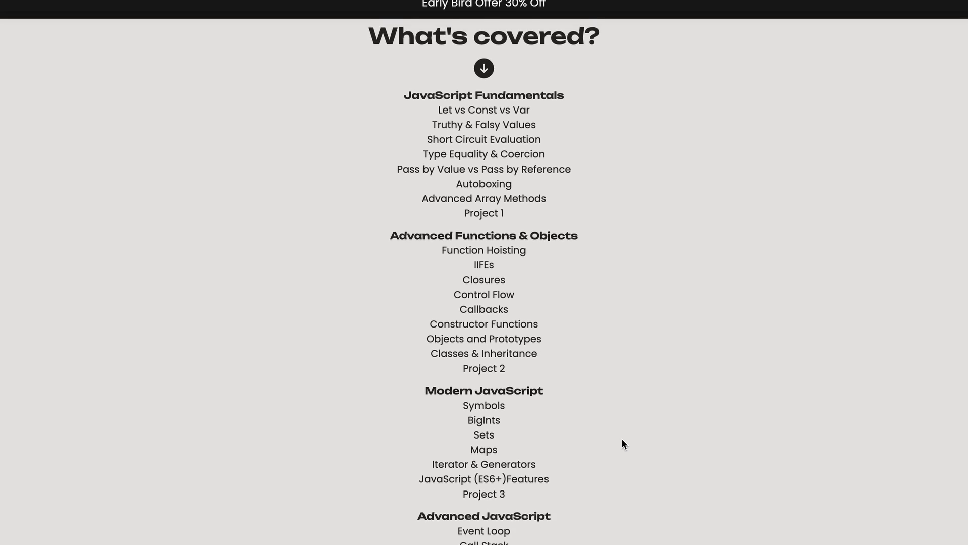
scroll(down, 3)
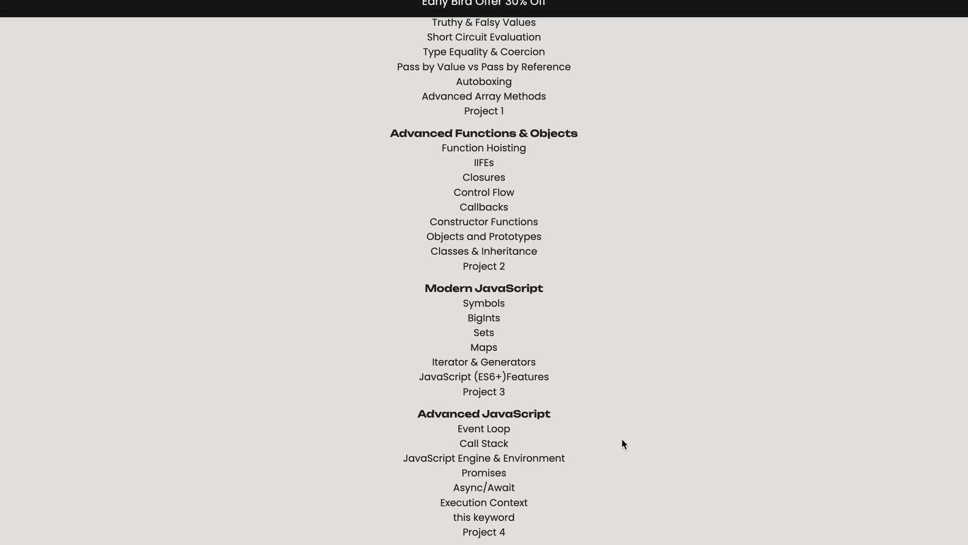